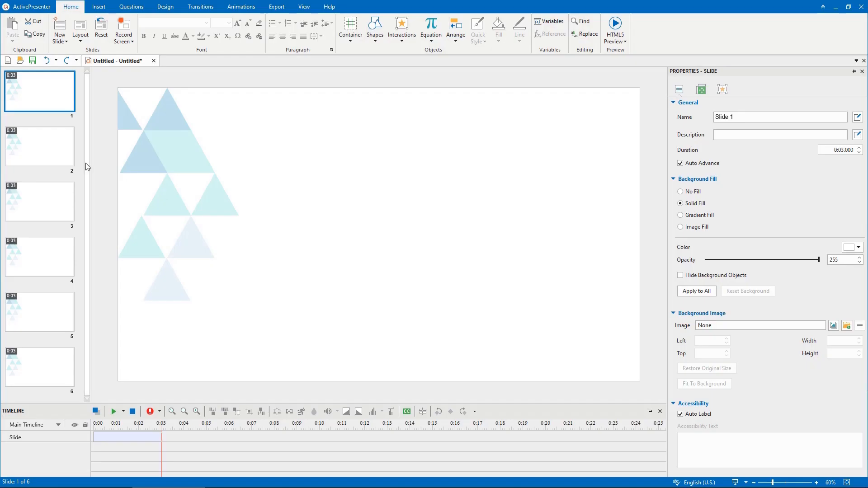
# Select slides 1–3 and switch their Background Fill to Image Fill
pyautogui.click(39, 202)
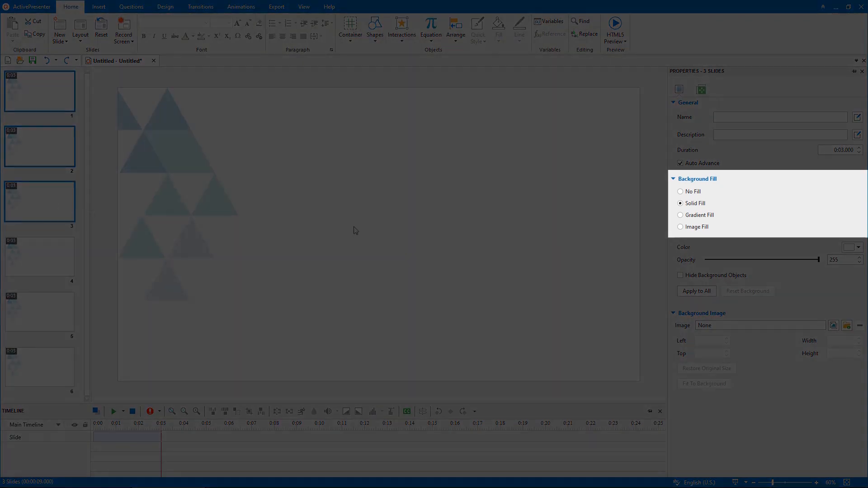
pyautogui.click(680, 227)
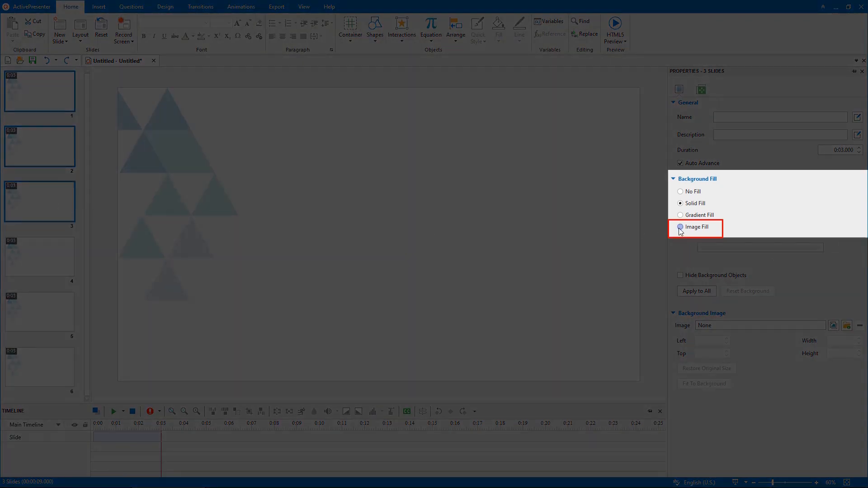
pyautogui.click(680, 227)
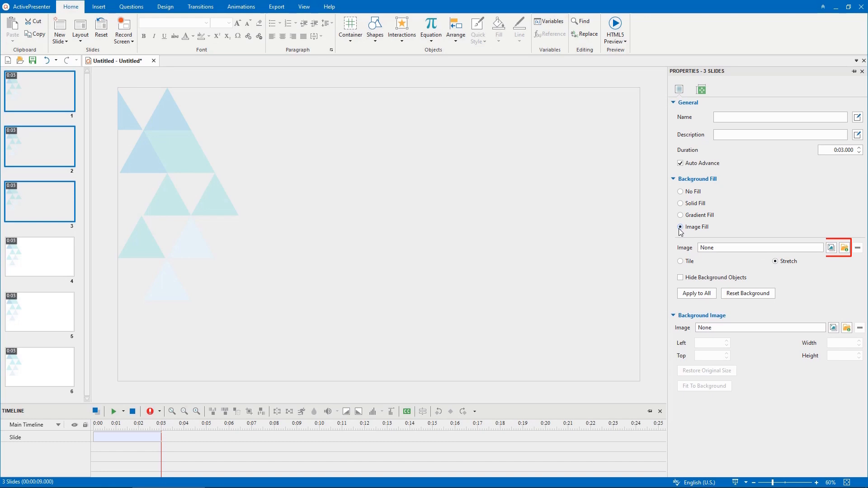
# Choose school-3518726_1920.jpg from file as the background image for slides 1–3
pyautogui.click(845, 247)
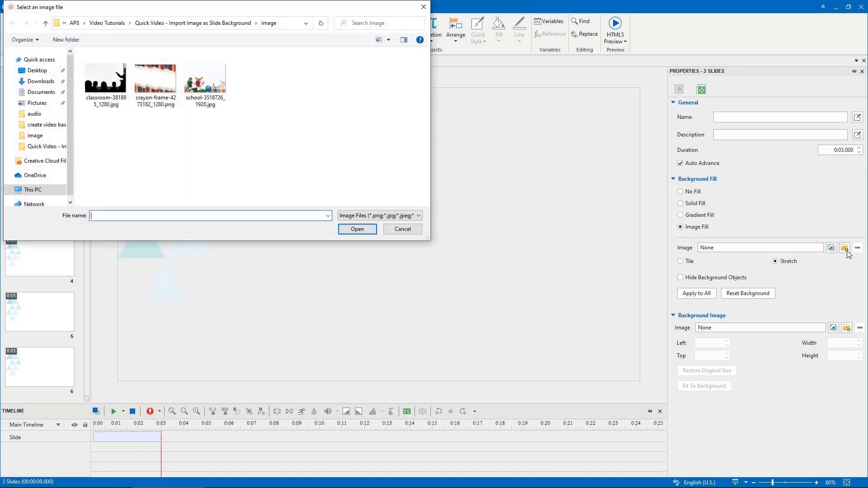
pyautogui.click(204, 80)
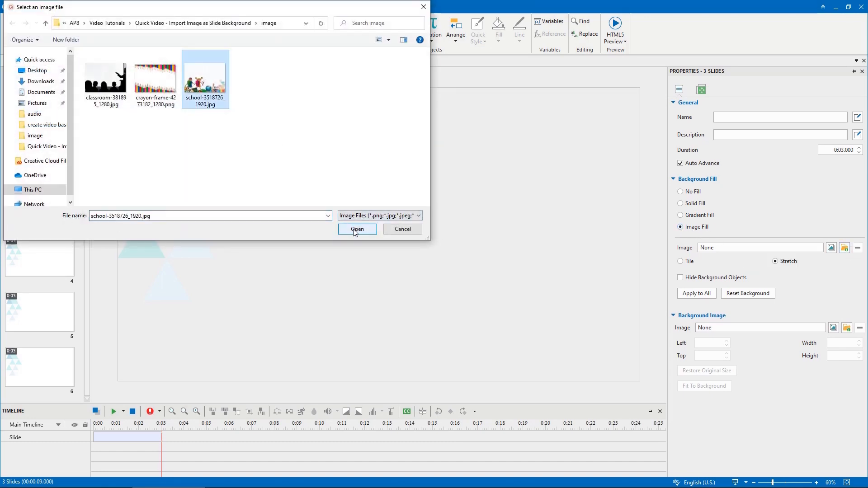
pyautogui.click(357, 229)
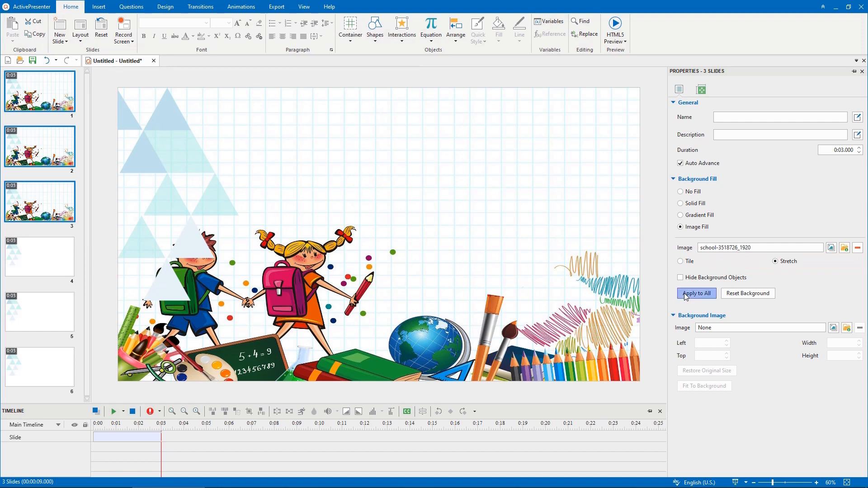
# Apply to all slides, then set classroom-381895_1280.jpg as Background Image with Fit To Background
pyautogui.click(696, 293)
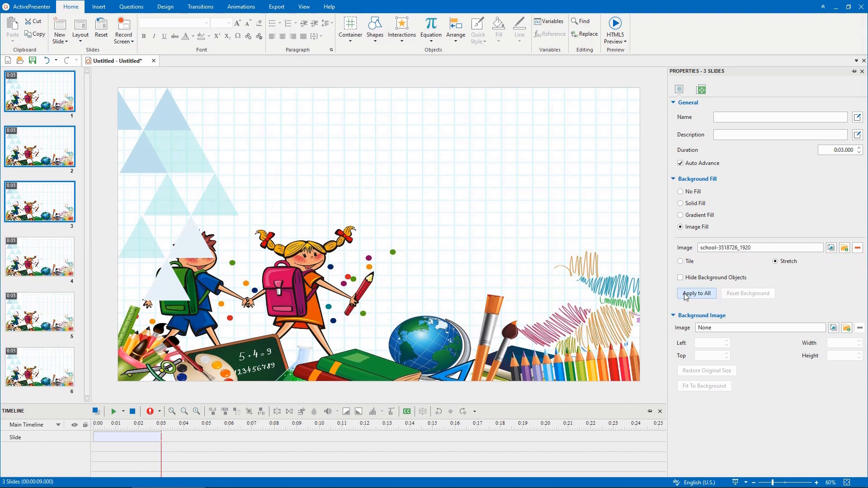
pyautogui.click(680, 278)
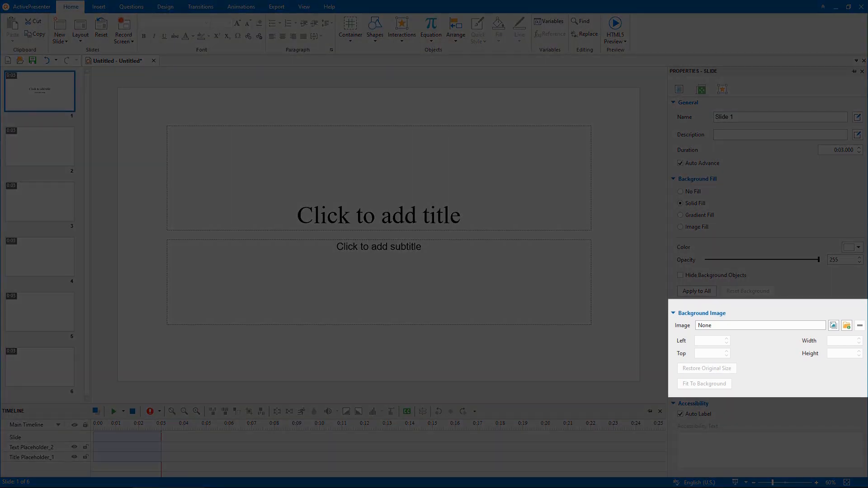
pyautogui.click(847, 324)
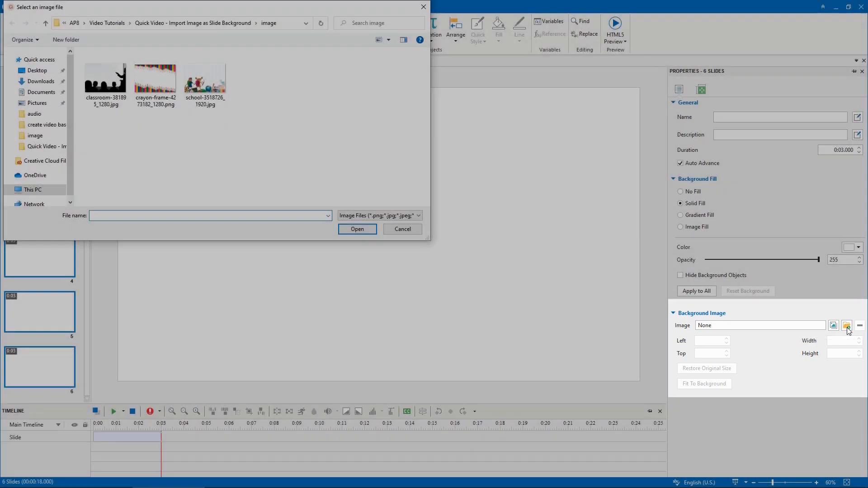
pyautogui.click(357, 229)
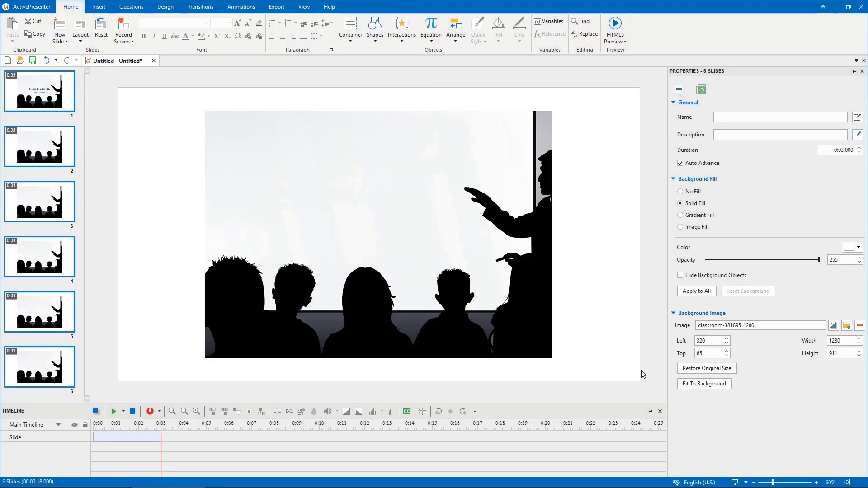
pyautogui.click(703, 383)
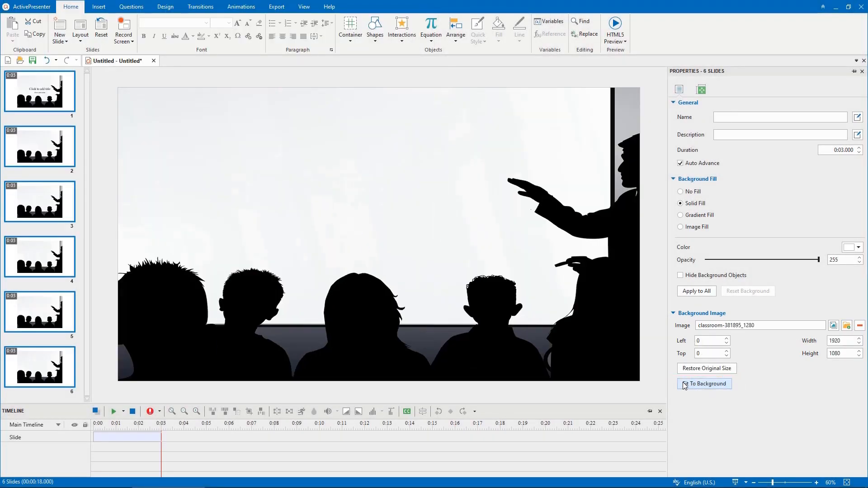